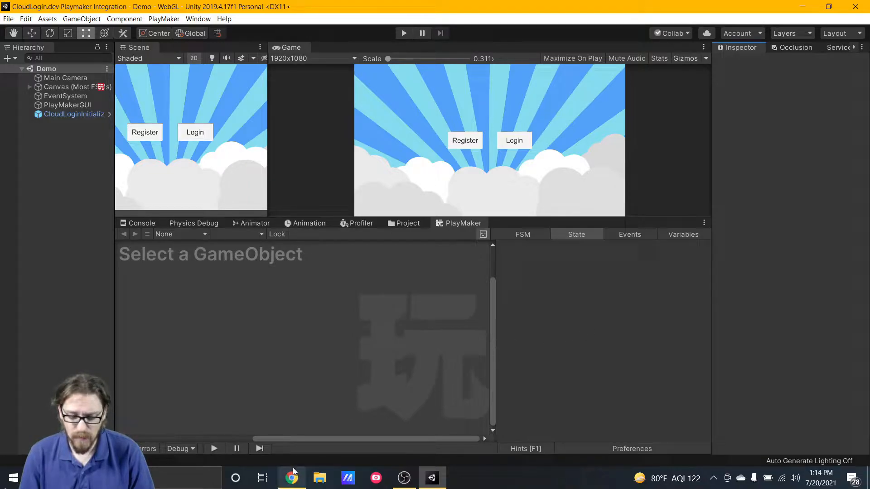
Bring up the CloudLogin Demo Game page in Chrome from the taskbar.
click(291, 478)
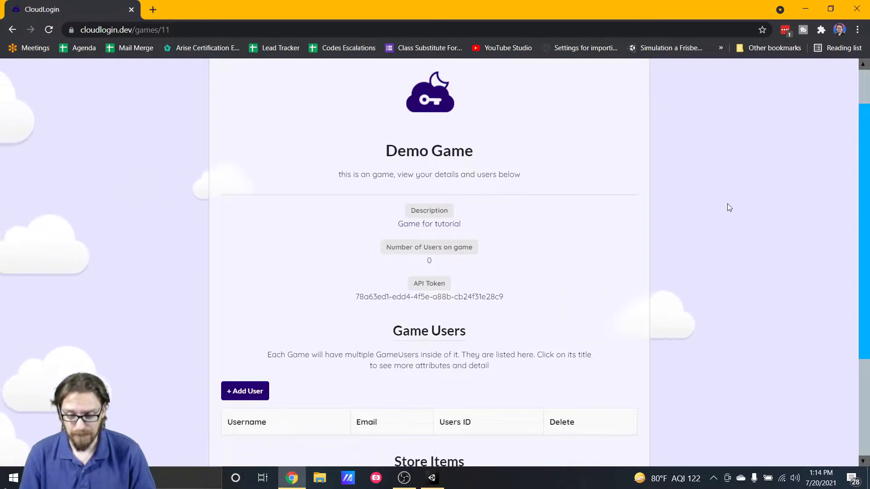
Review the Demo Game's empty Game Users and Store Items lists, then return to Unity.
scroll(down, 3)
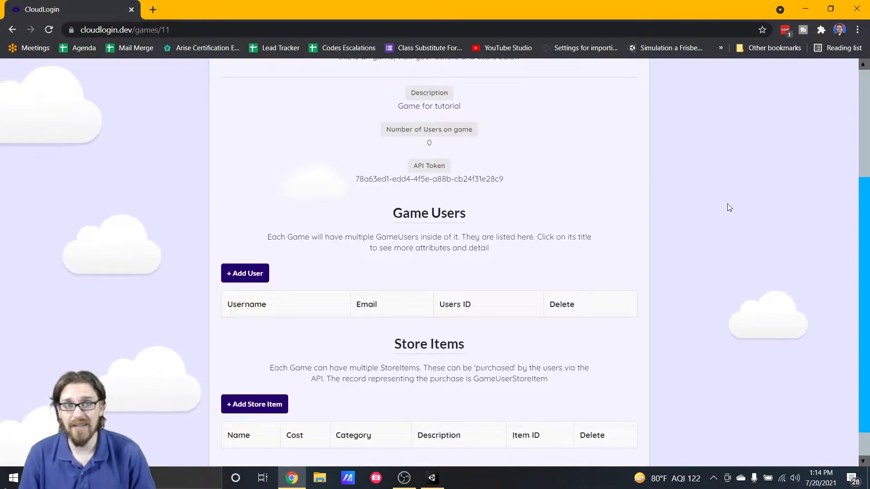
scroll(down, 3)
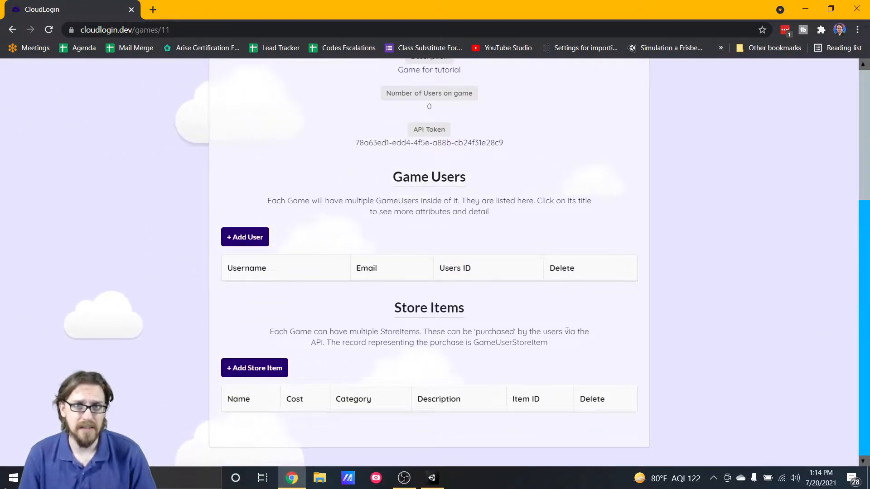
mouse_move(816, 222)
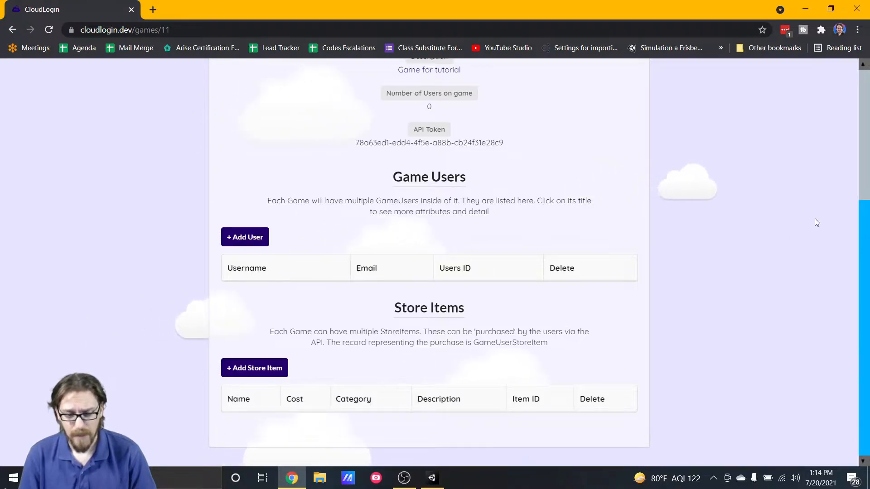
scroll(up, 3)
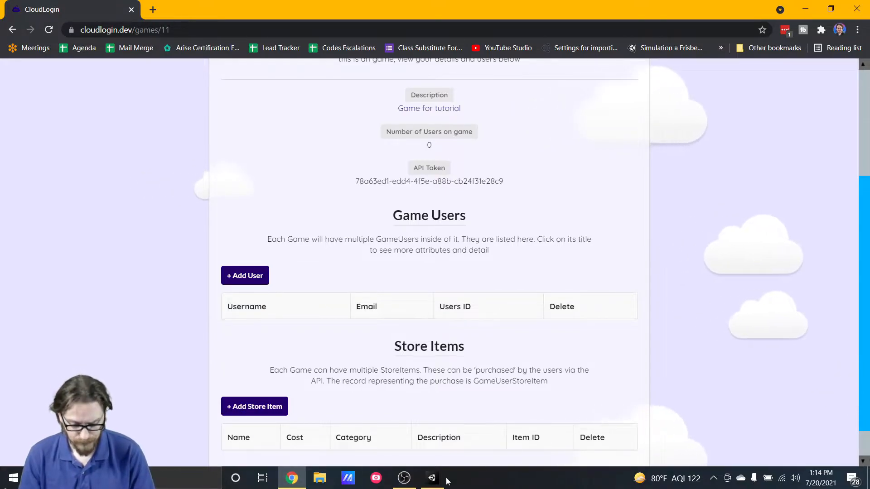
click(432, 478)
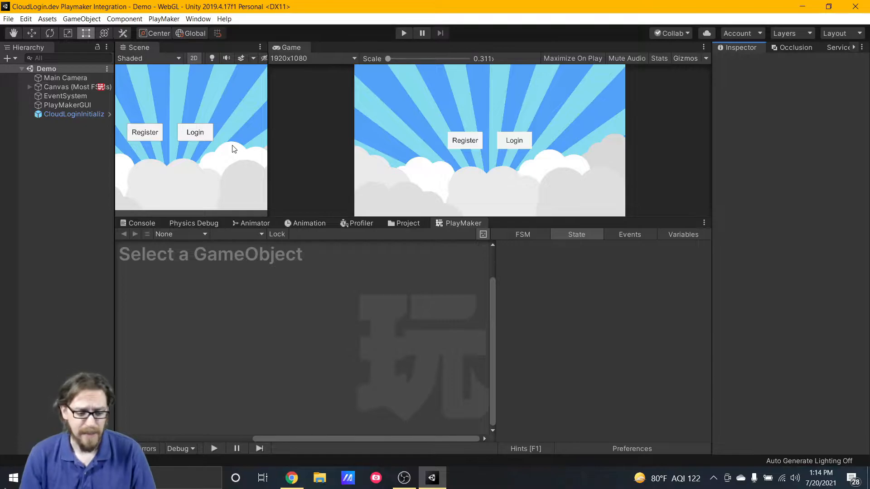
Expand Canvas, enable Character Select and show its FSM's Choose Dog state setting character to dog.
click(30, 87)
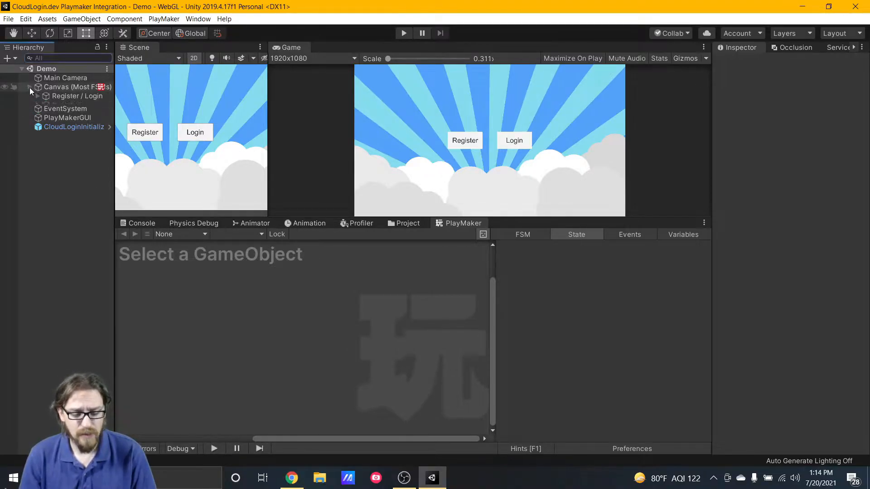
click(35, 96)
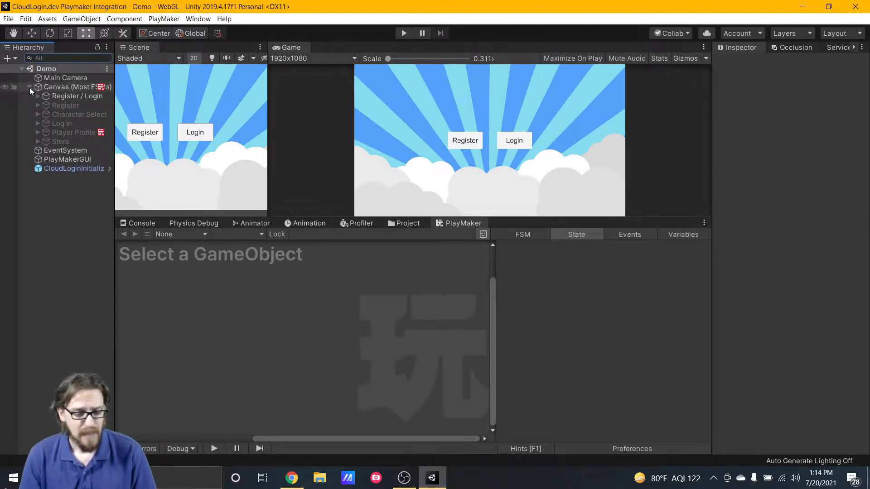
click(80, 114)
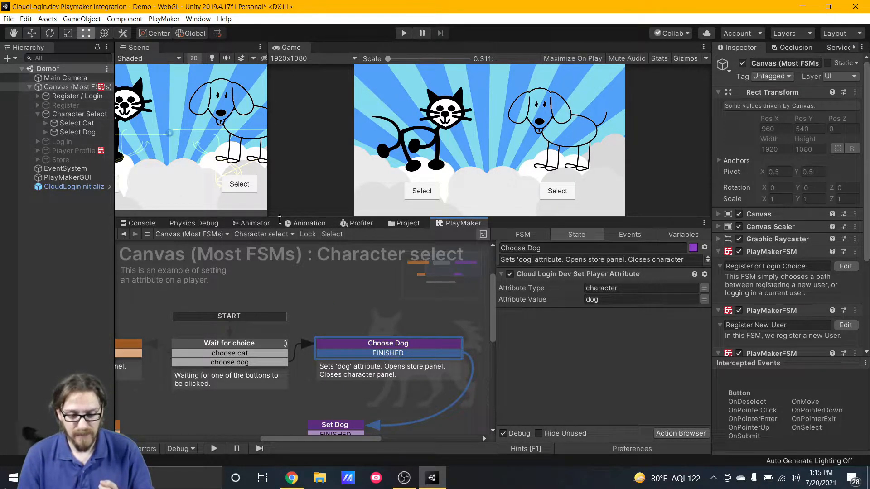
click(264, 234)
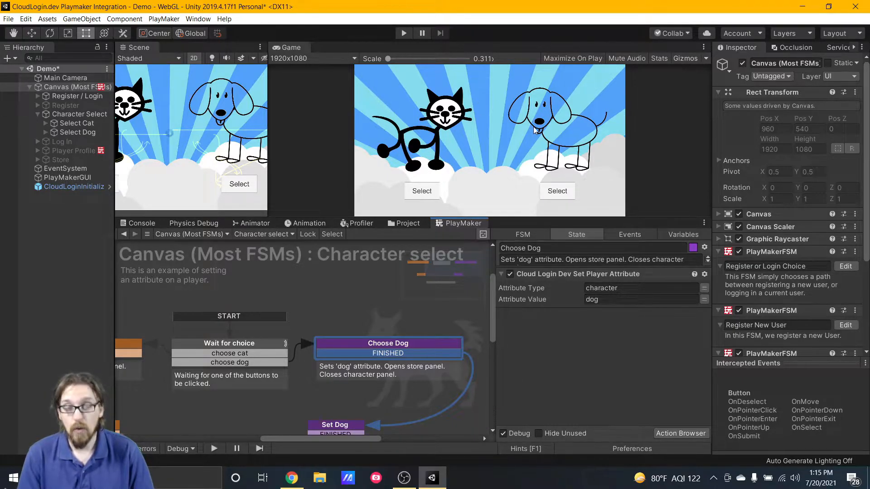
mouse_move(408, 333)
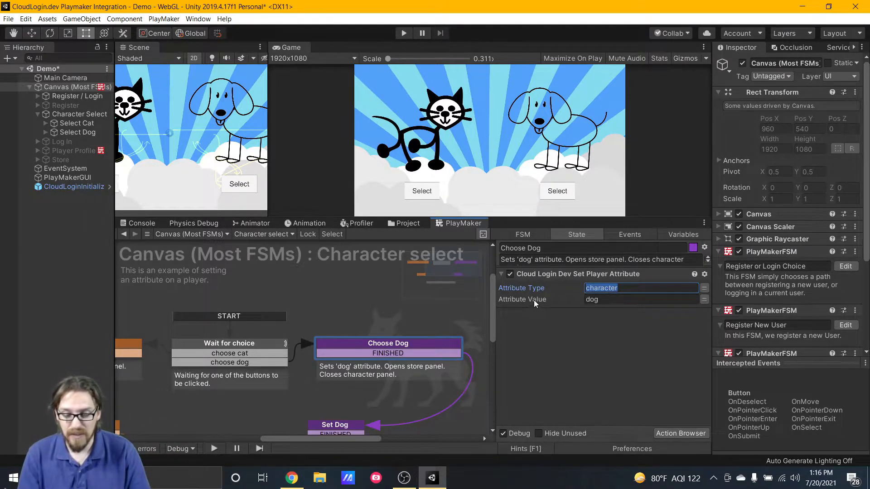
mouse_move(533, 303)
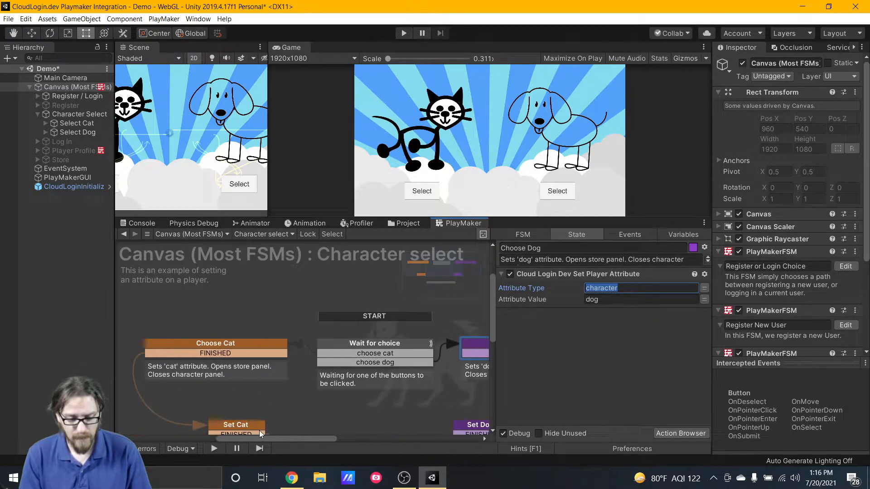
click(214, 342)
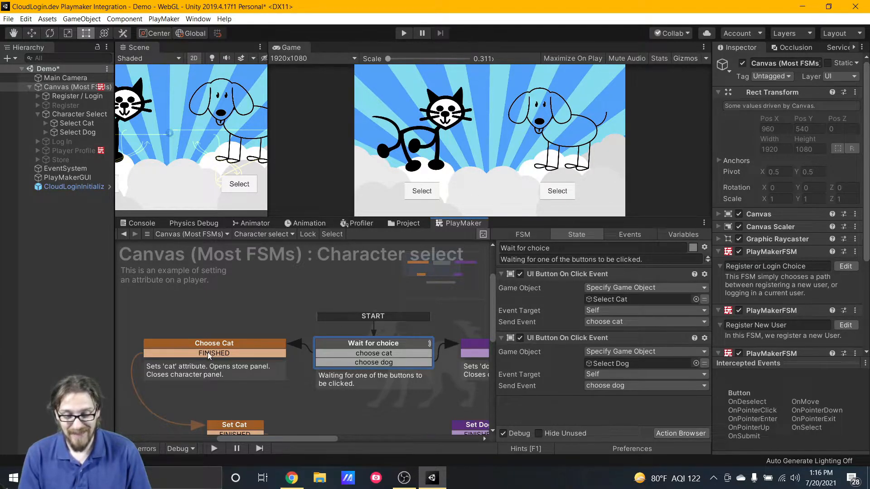
Inspect the Choose Cat state, start Play mode and bring up the game's registration form.
click(214, 342)
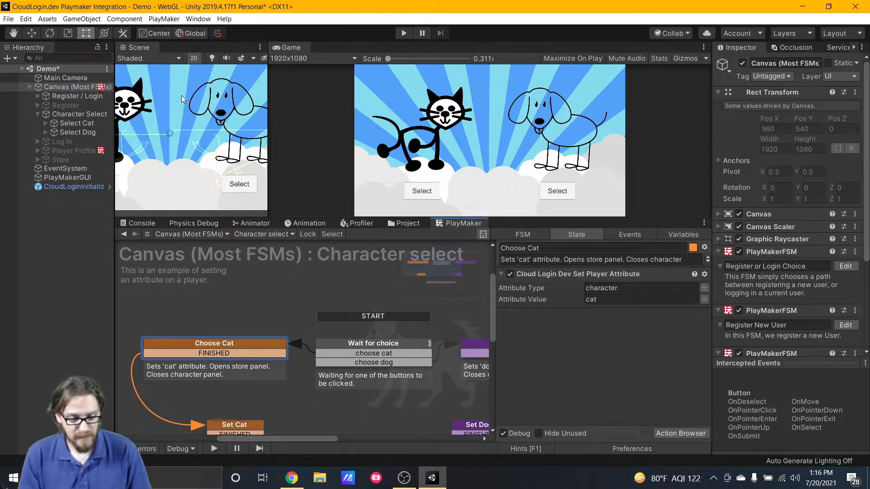
click(80, 114)
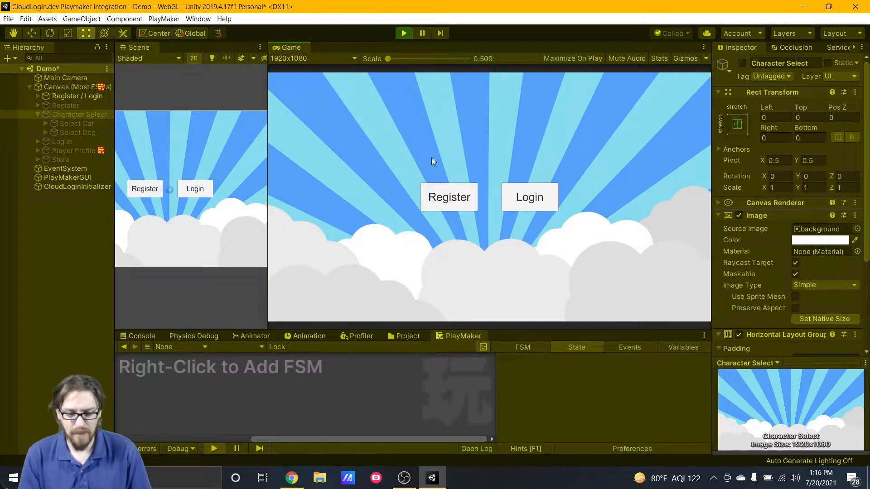
click(449, 196)
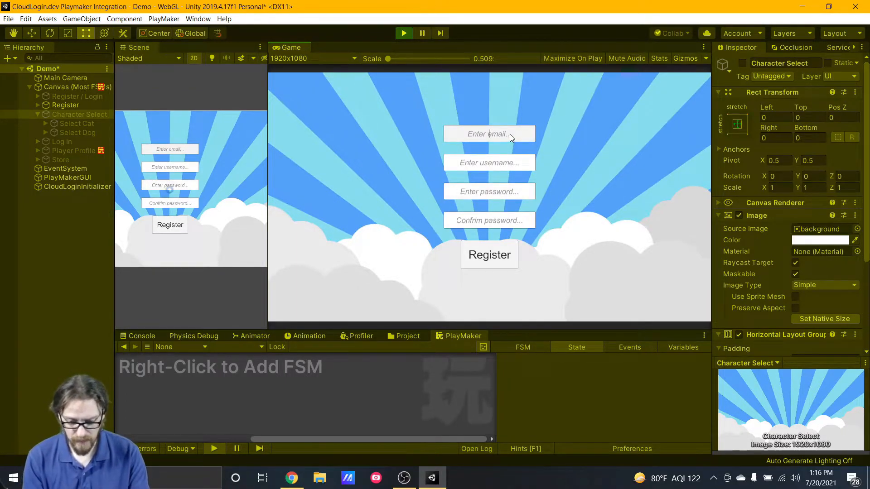
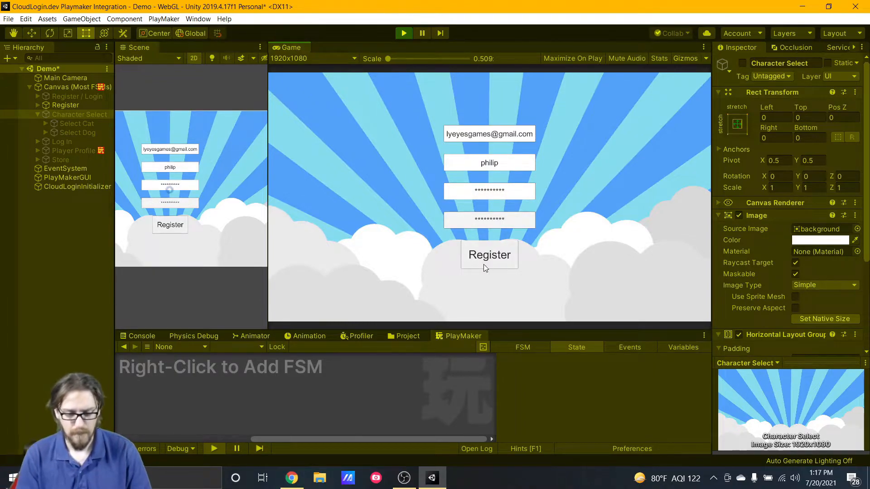
Register user 'philip' with email and password, advancing to the cat-or-dog character choice.
click(488, 255)
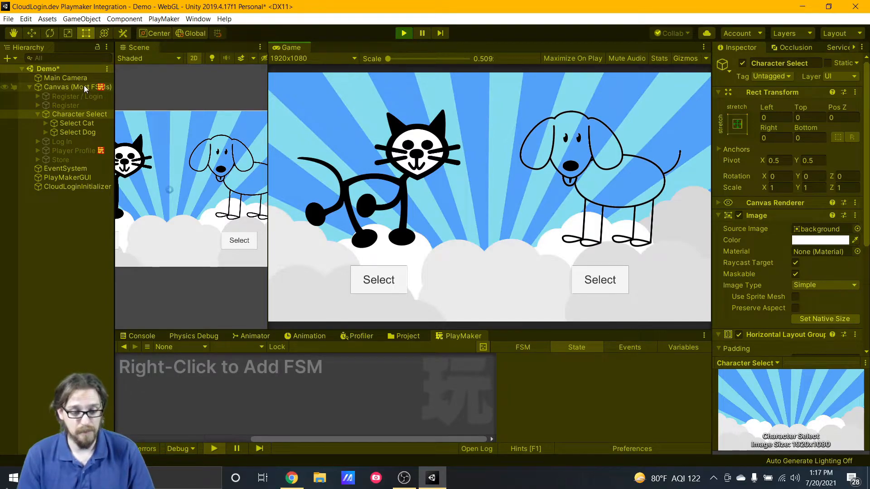
Select Canvas and confirm the Register New User FSM ended in its Success state.
click(78, 87)
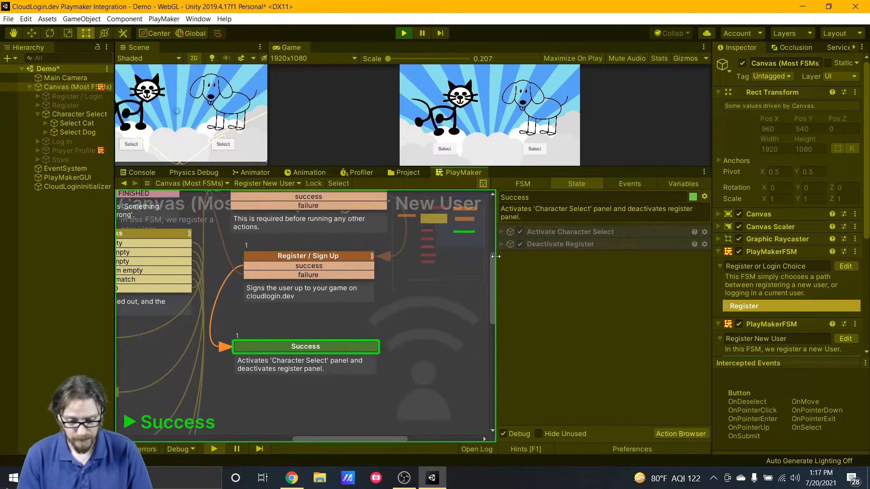
click(308, 255)
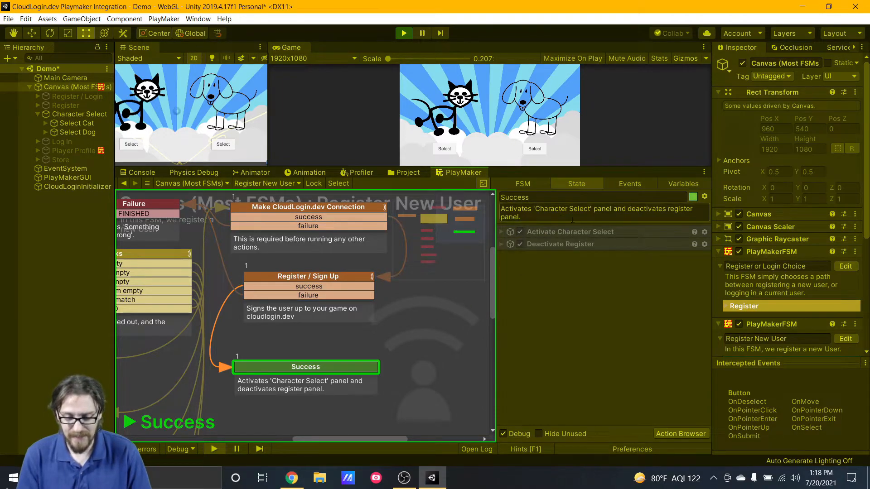
click(504, 231)
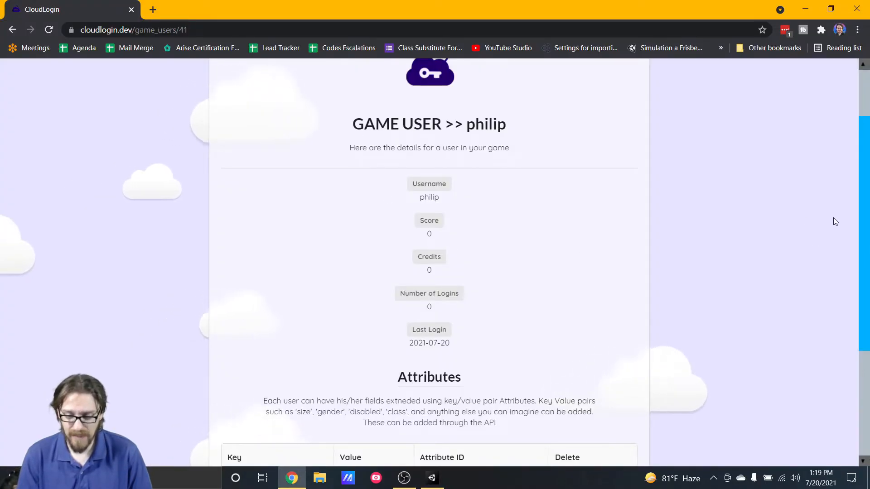
Scroll philip's game user page down to the Attributes table showing character = dog.
scroll(down, 3)
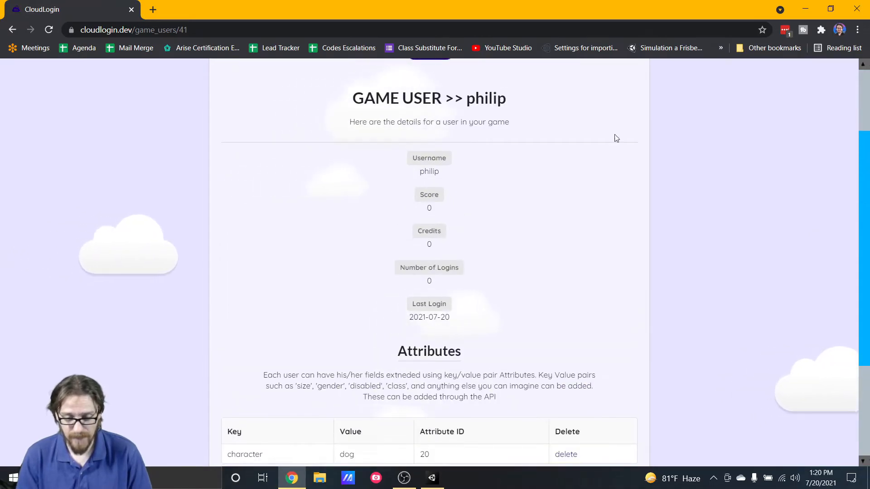
scroll(down, 3)
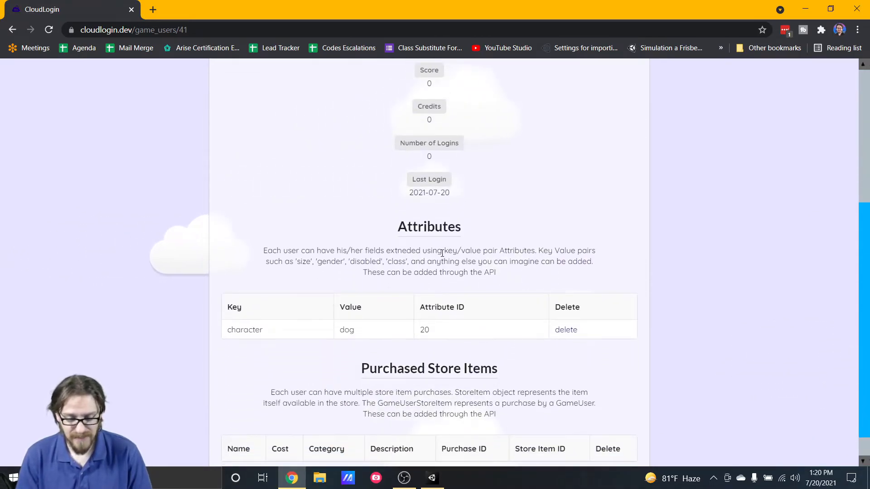